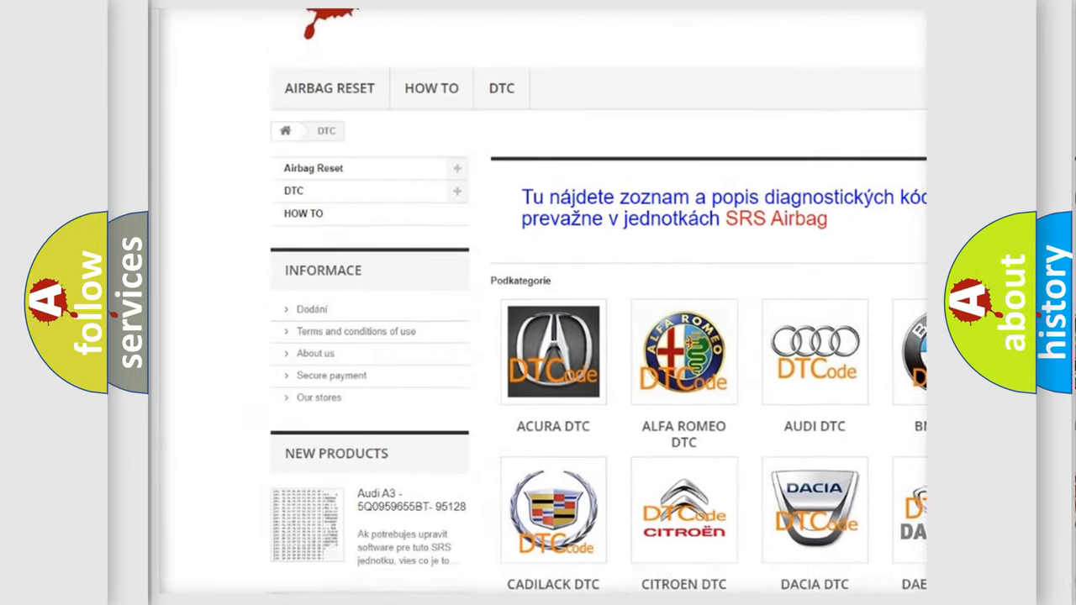
{"action": "scroll", "scroll_direction": "down", "scroll_amount": 3}
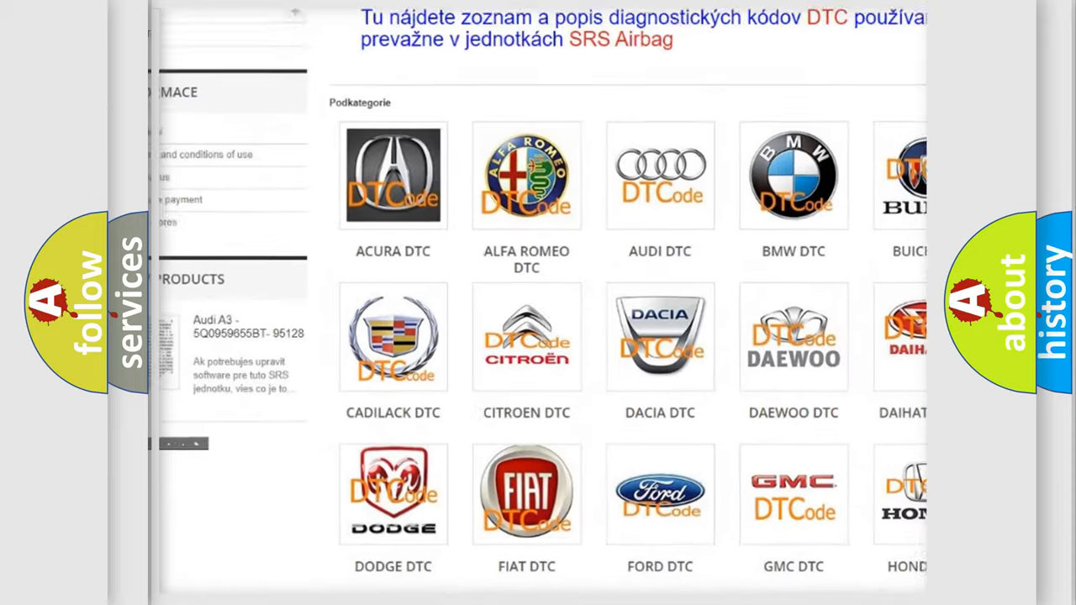
{"action": "scroll", "scroll_direction": "down", "scroll_amount": 3}
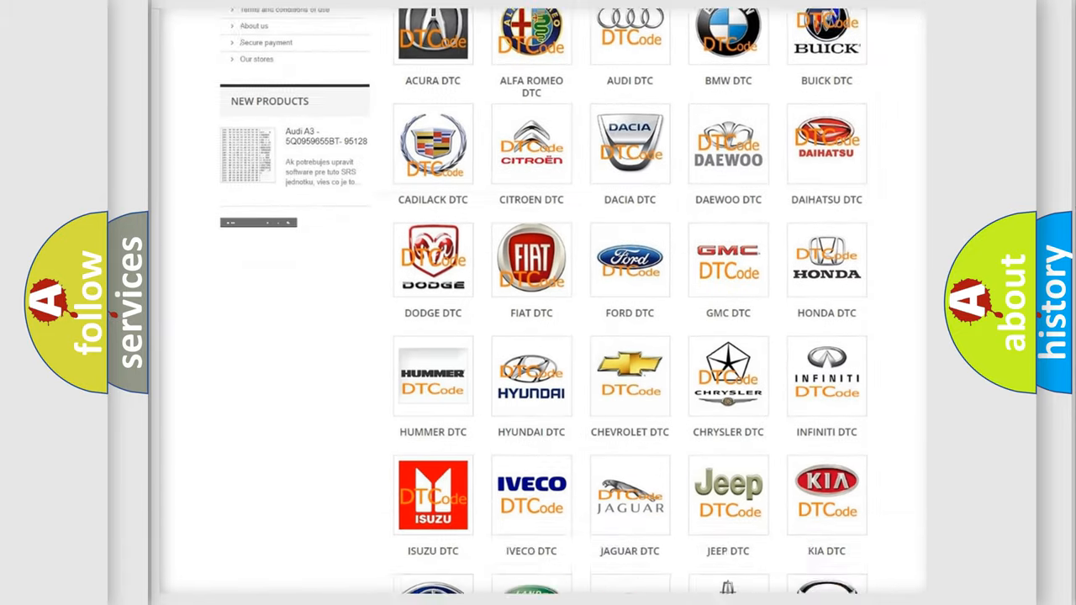
{"action": "scroll", "scroll_direction": "down", "scroll_amount": 3}
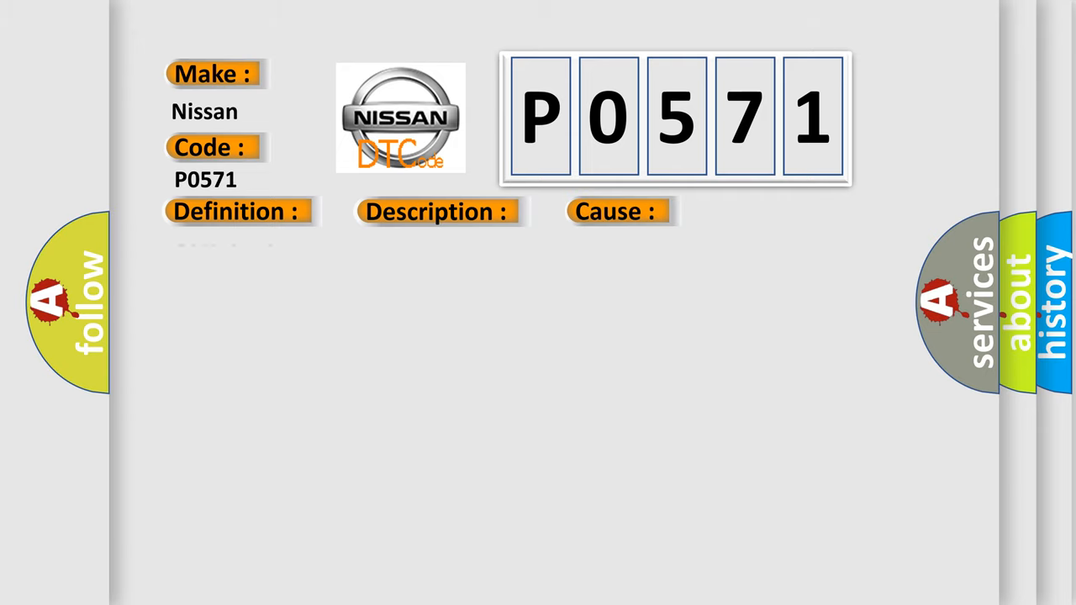
{"action": "left_click", "coordinate": [235, 211]}
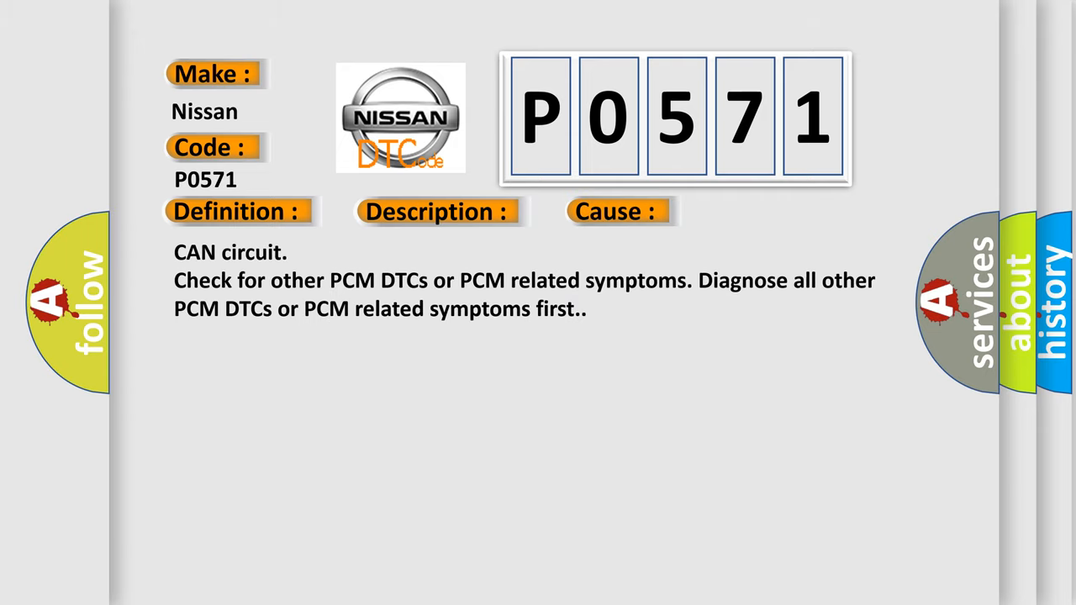